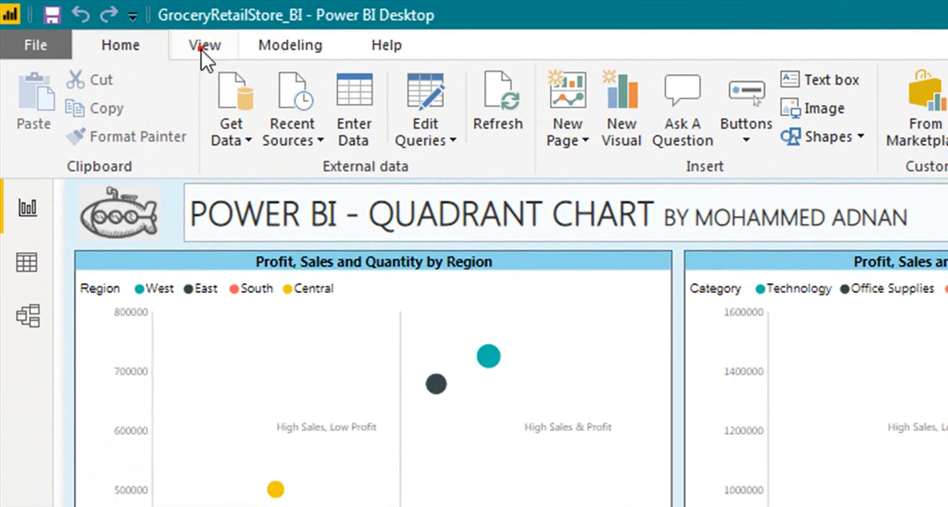
Switch the Quadrant page to Phone Layout from the View ribbon
click(204, 45)
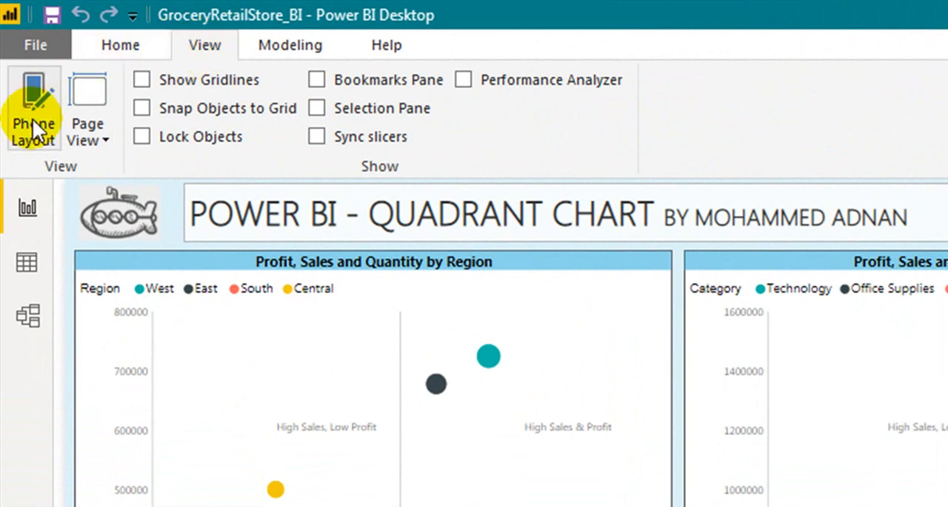
mouse_move(32, 108)
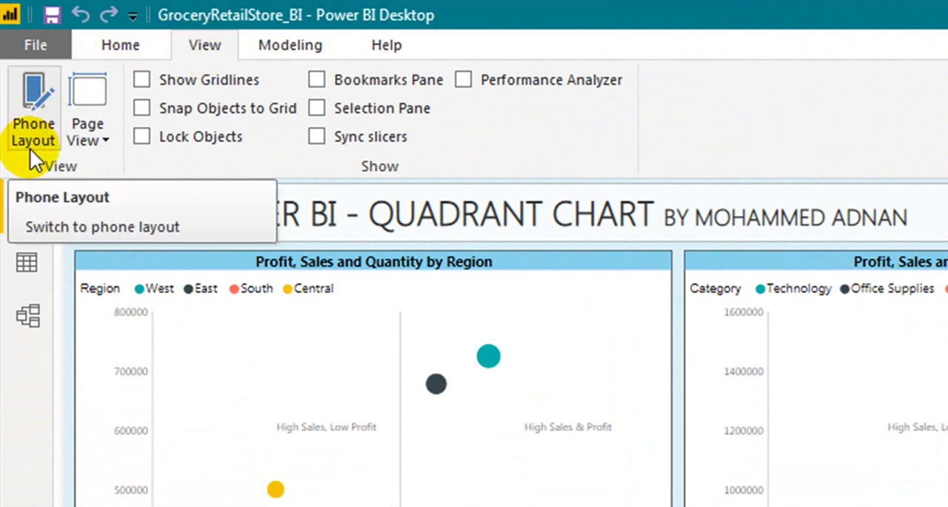
mouse_move(41, 137)
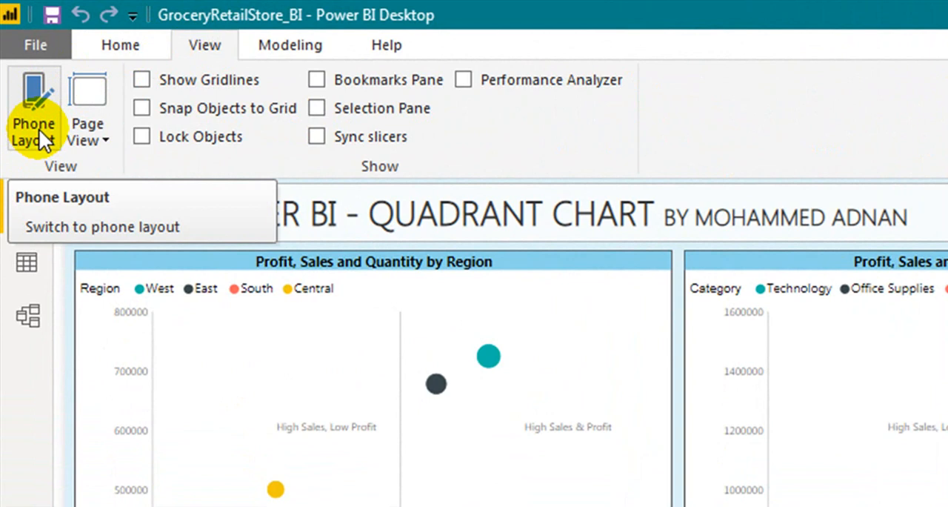
click(33, 108)
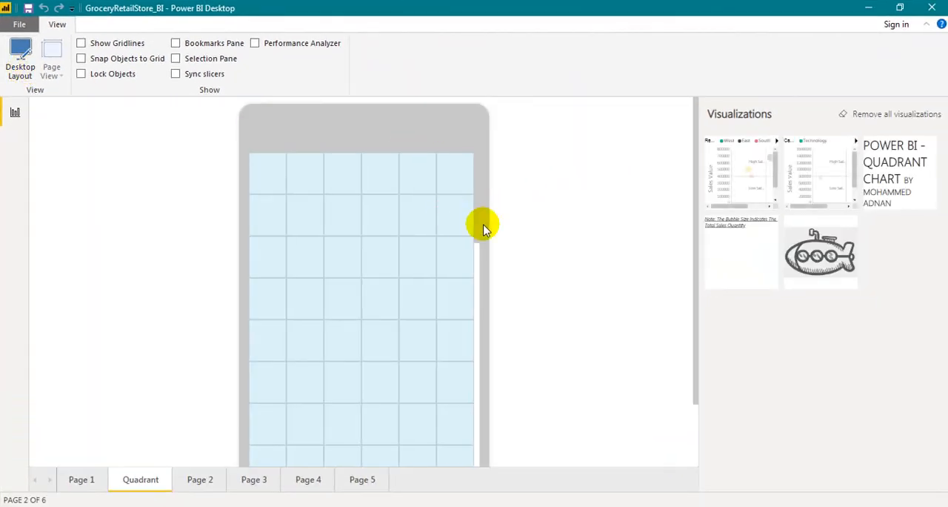
mouse_move(322, 191)
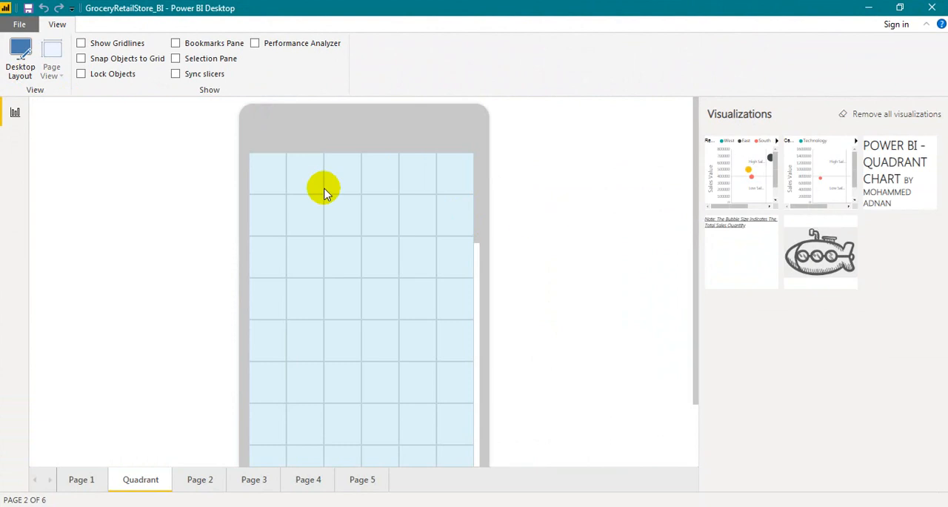
mouse_move(497, 313)
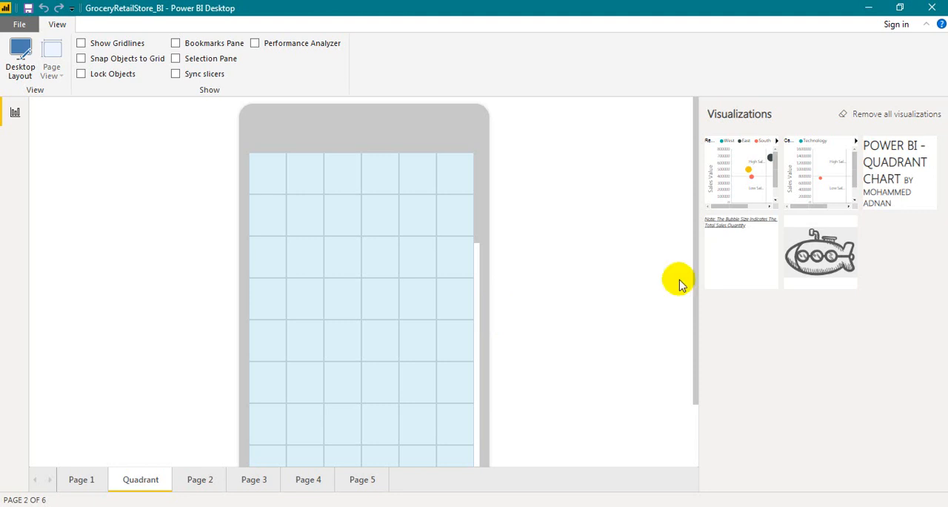
mouse_move(829, 259)
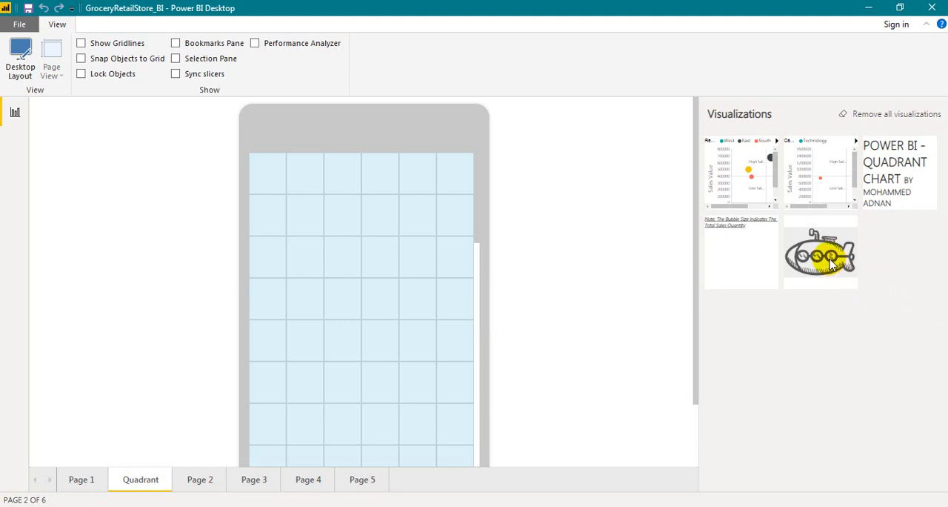
Drag the submarine logo onto the phone canvas, move it top-left and shrink it
drag(820, 256, 474, 235)
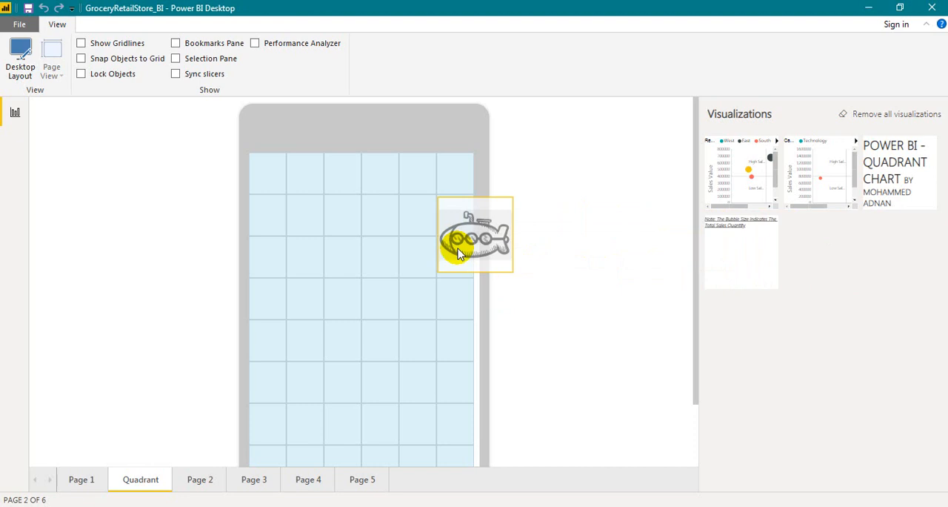
drag(475, 235, 294, 196)
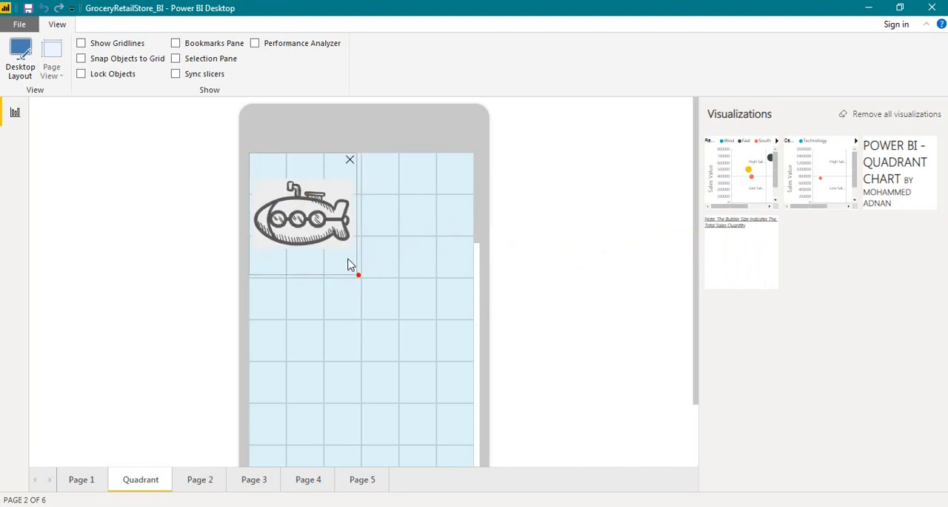
drag(358, 275, 324, 194)
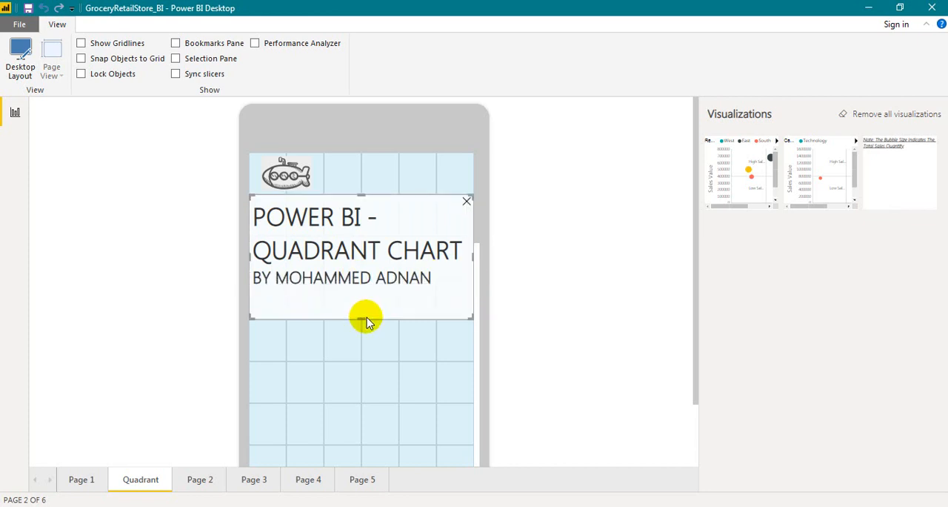
mouse_move(408, 337)
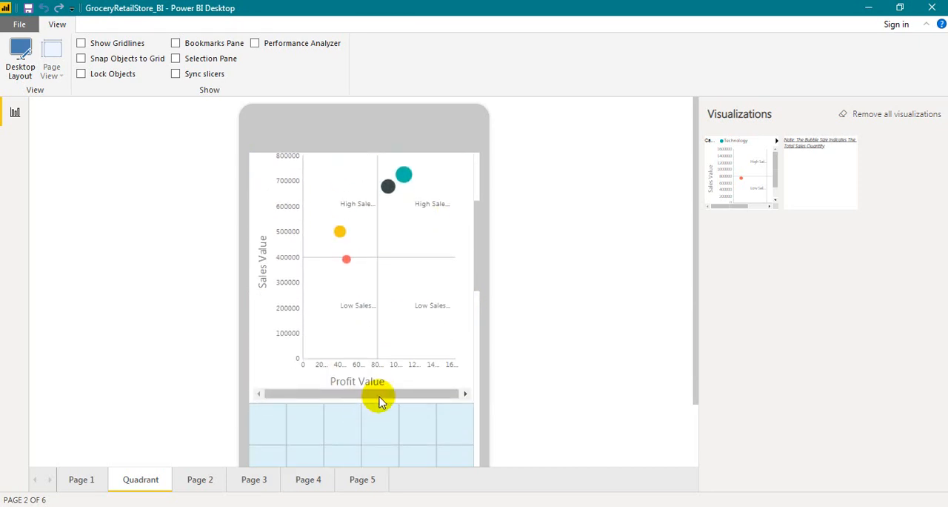
Scroll the visuals pane to find the Profit, Sales and Quantity by Region chart
scroll(down, 3)
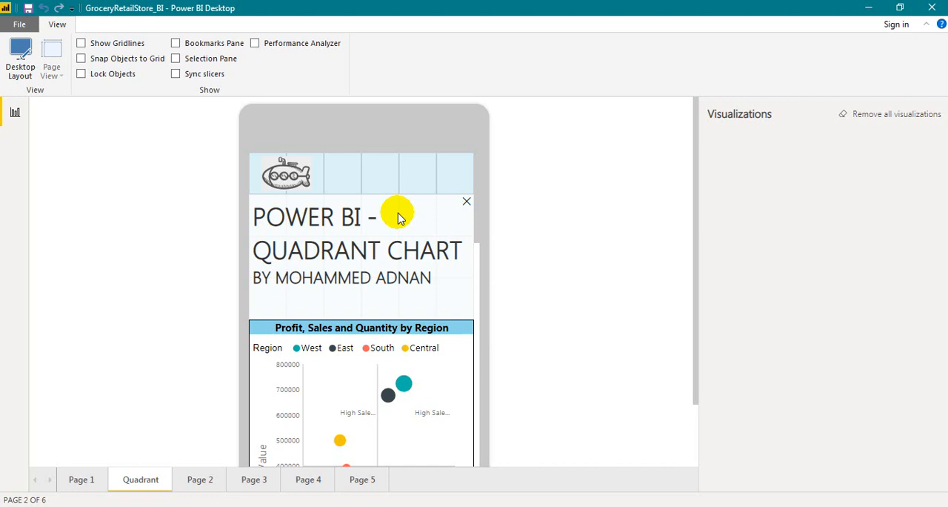
mouse_move(402, 212)
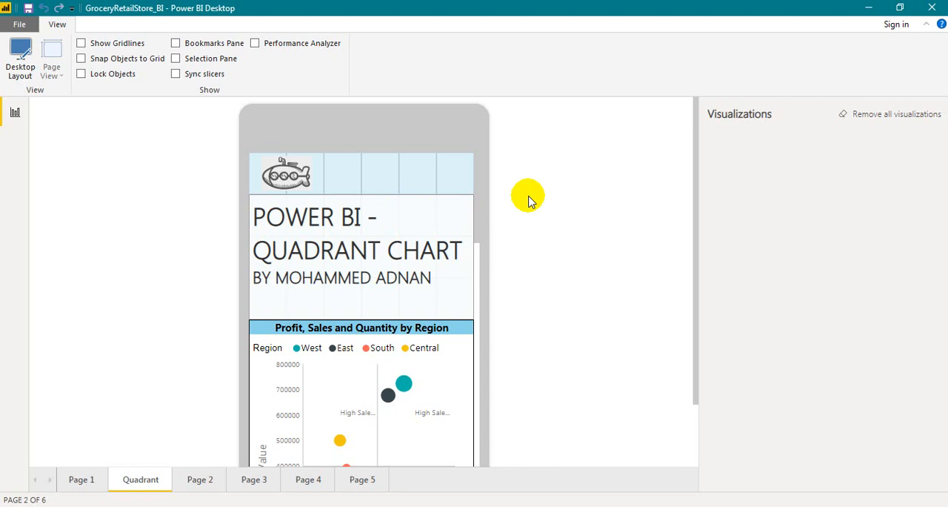
mouse_move(199, 155)
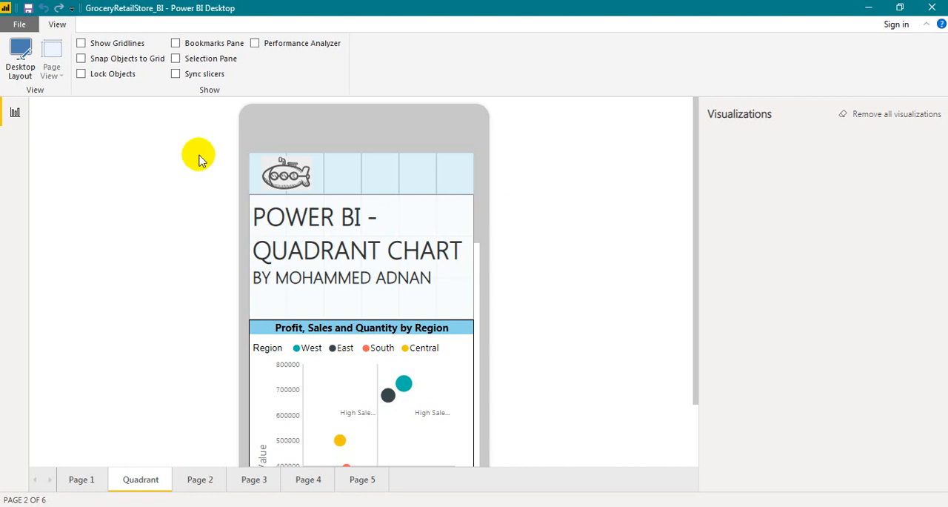
mouse_move(99, 144)
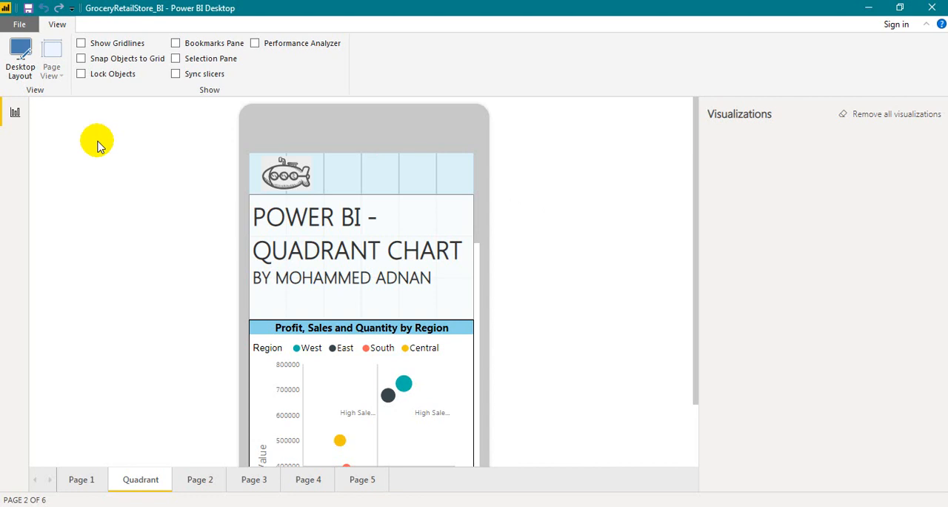
mouse_move(555, 178)
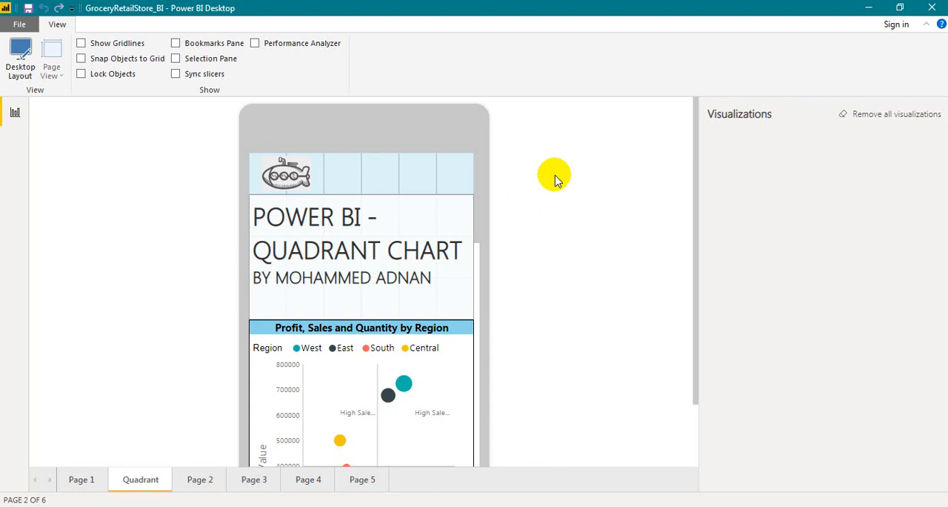